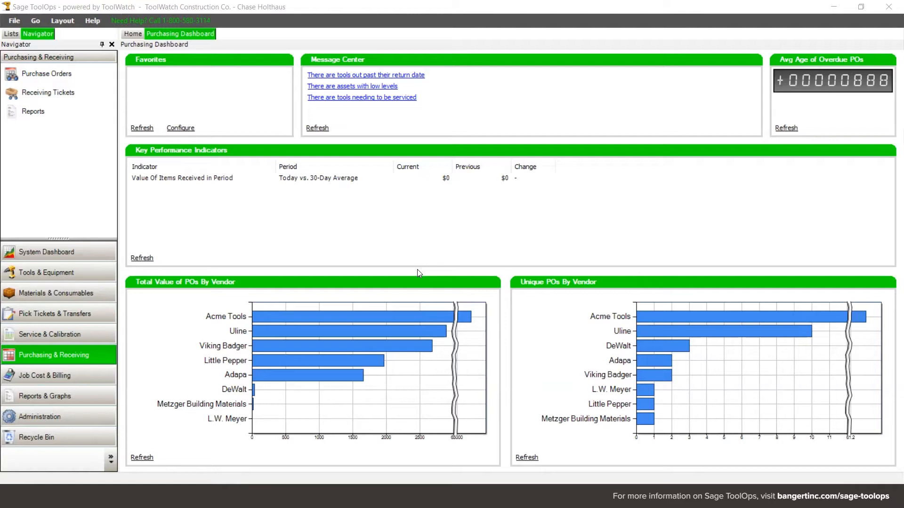
pyautogui.moveTo(445, 263)
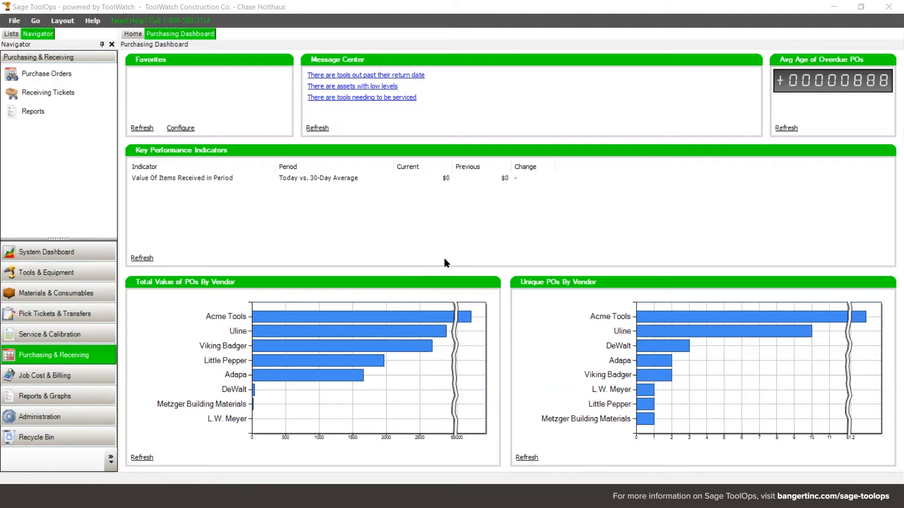
pyautogui.moveTo(320, 194)
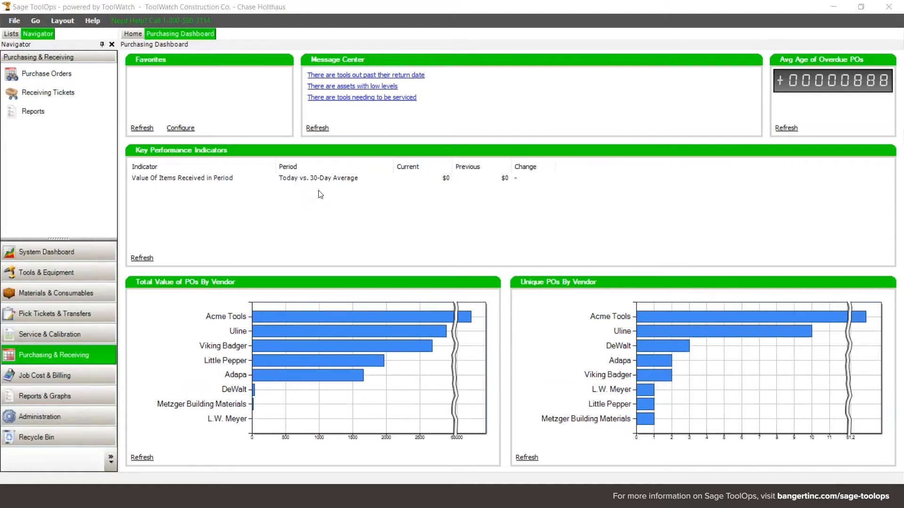
pyautogui.moveTo(286, 215)
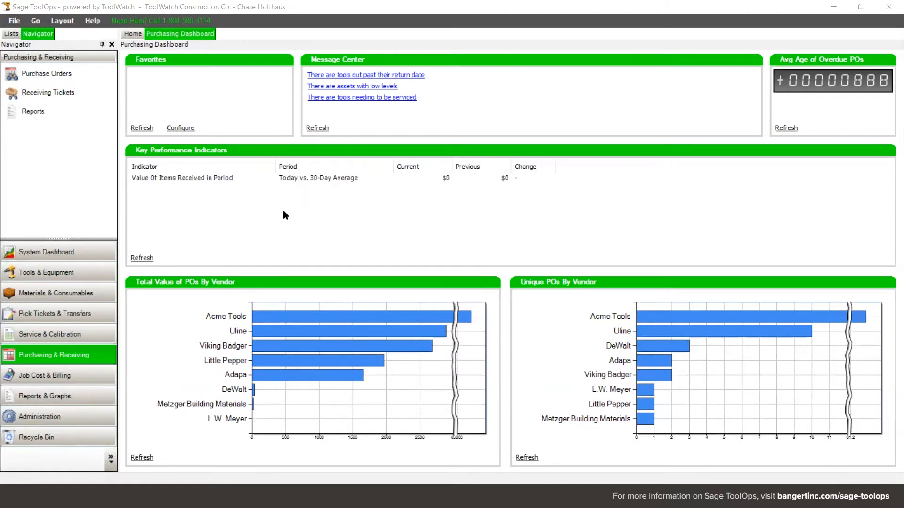
pyautogui.moveTo(340, 76)
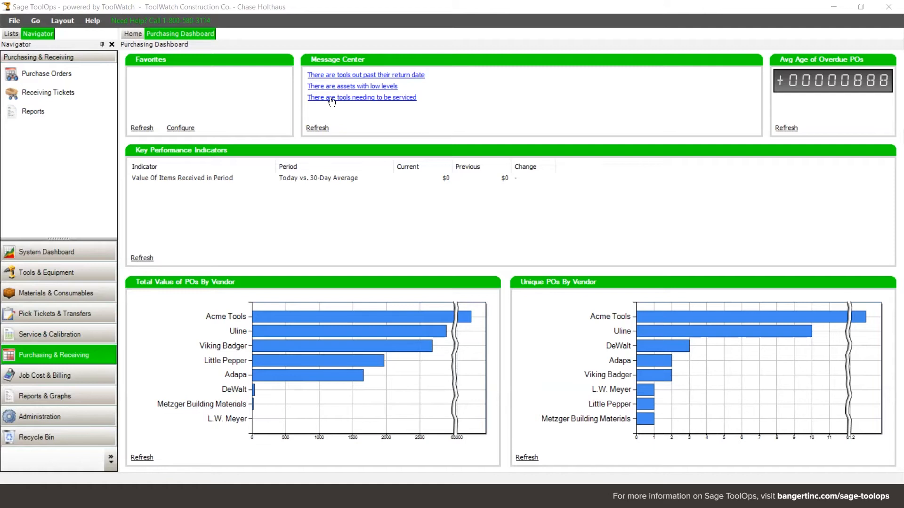
pyautogui.moveTo(321, 108)
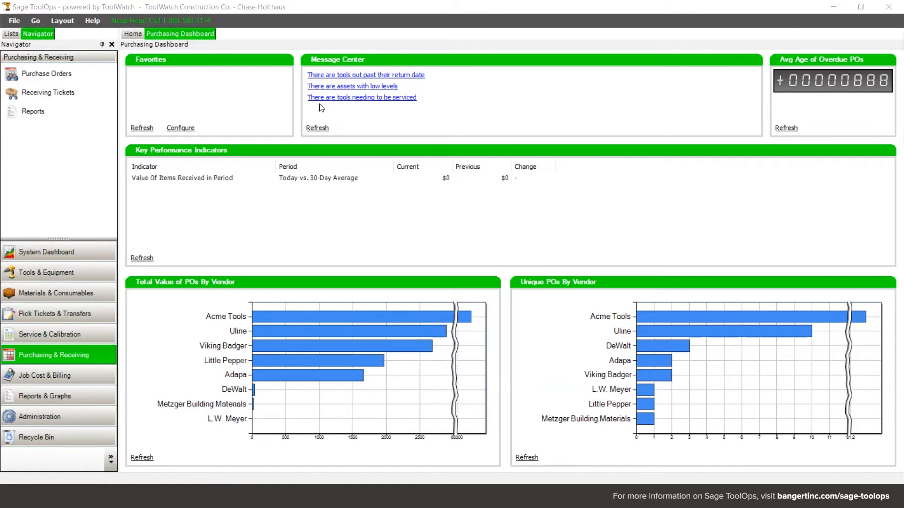
pyautogui.moveTo(368, 90)
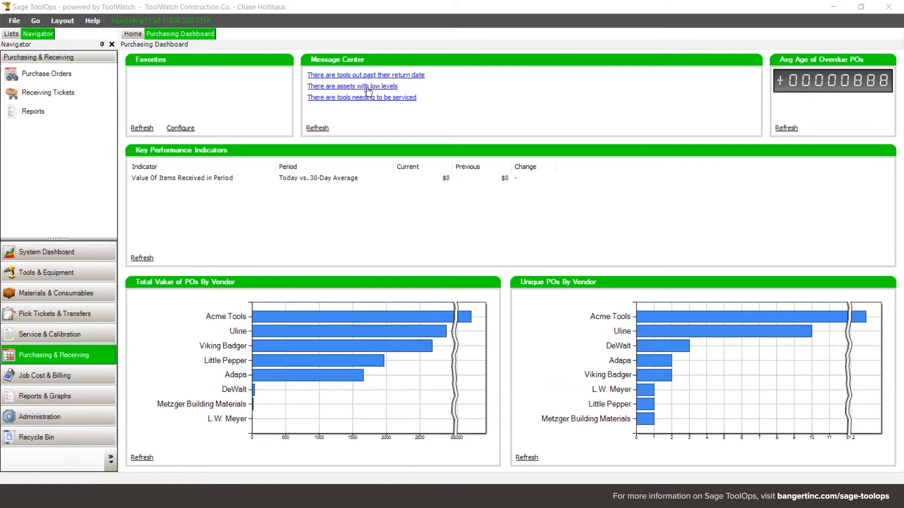
pyautogui.moveTo(350, 91)
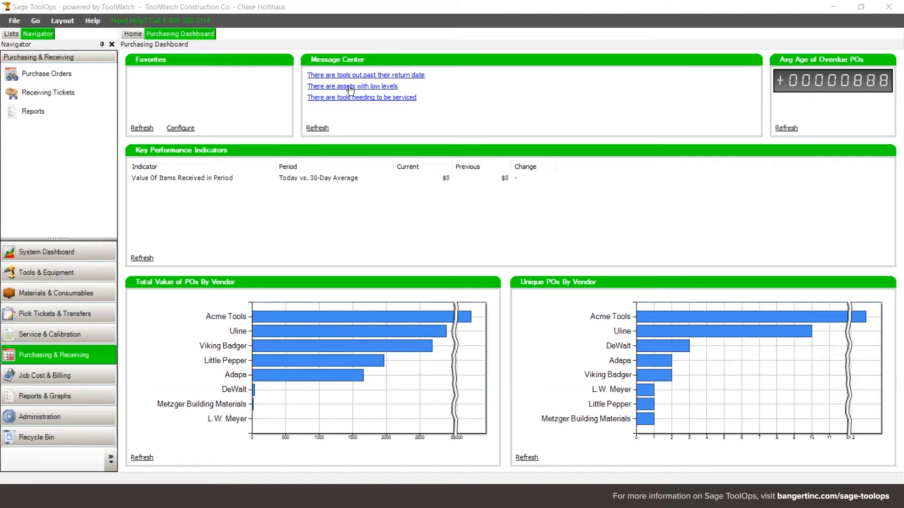
# Step: Open the Low Level Browser from Message Center and recalculate to list the 77 low models
pyautogui.click(352, 86)
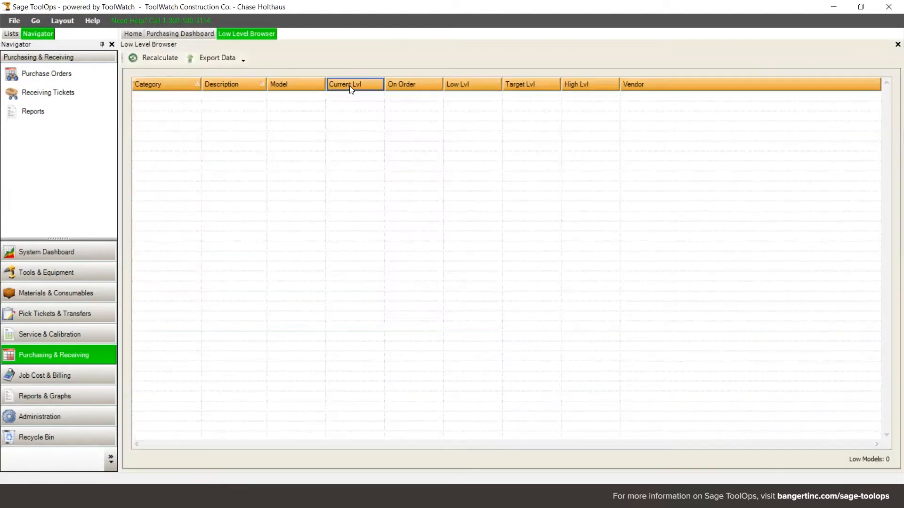
pyautogui.click(160, 58)
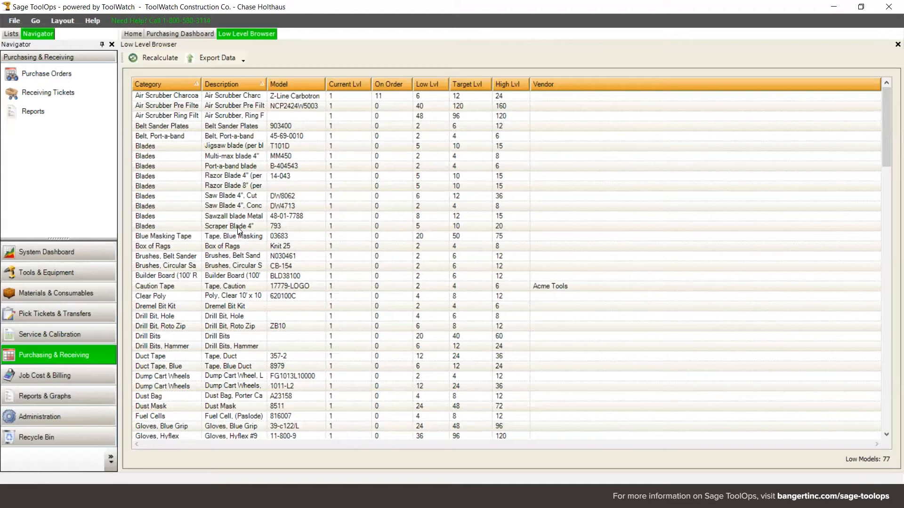
pyautogui.moveTo(246, 246)
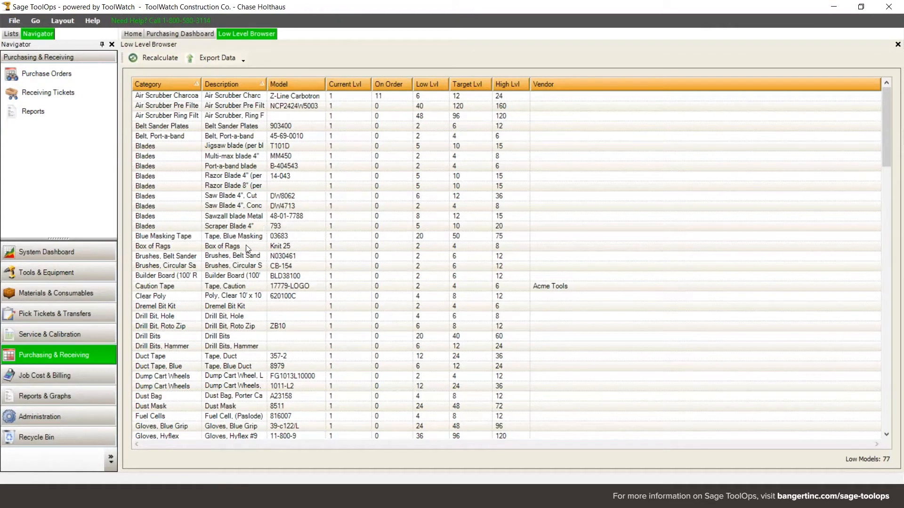
pyautogui.moveTo(353, 239)
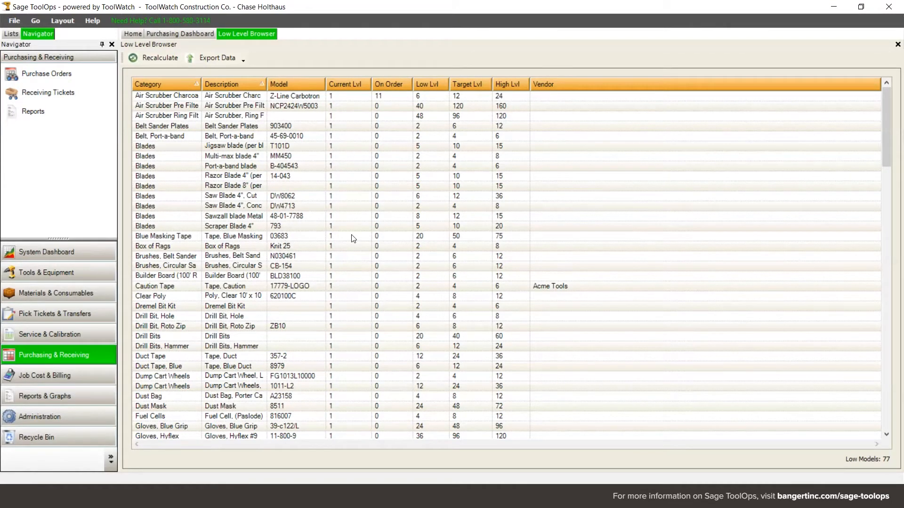
pyautogui.moveTo(346, 101)
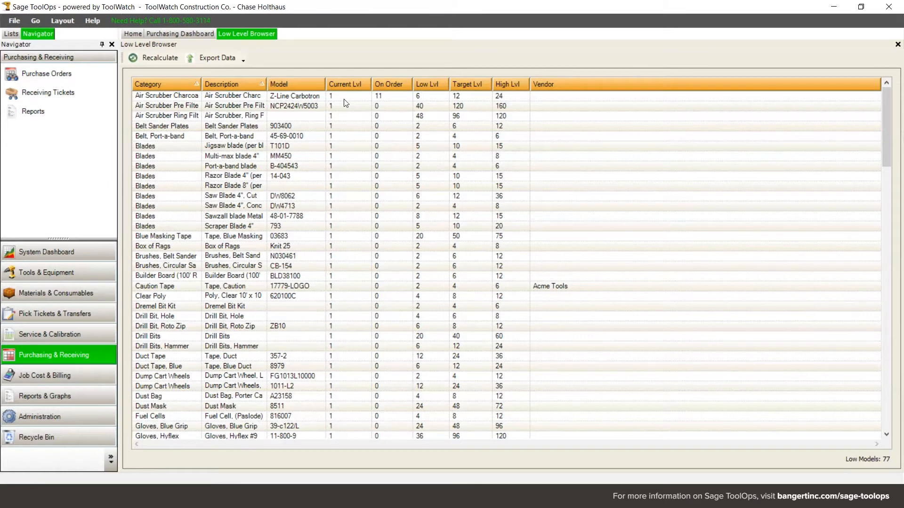
pyautogui.moveTo(402, 106)
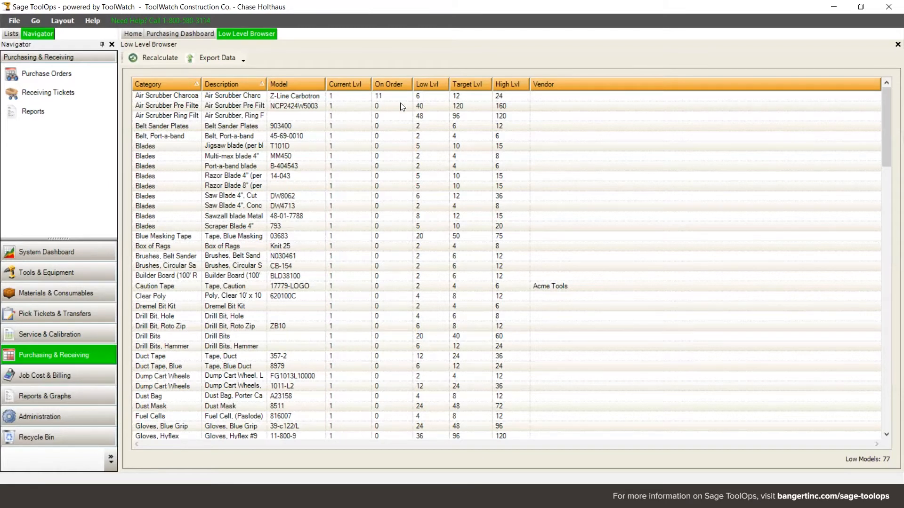
pyautogui.moveTo(400, 169)
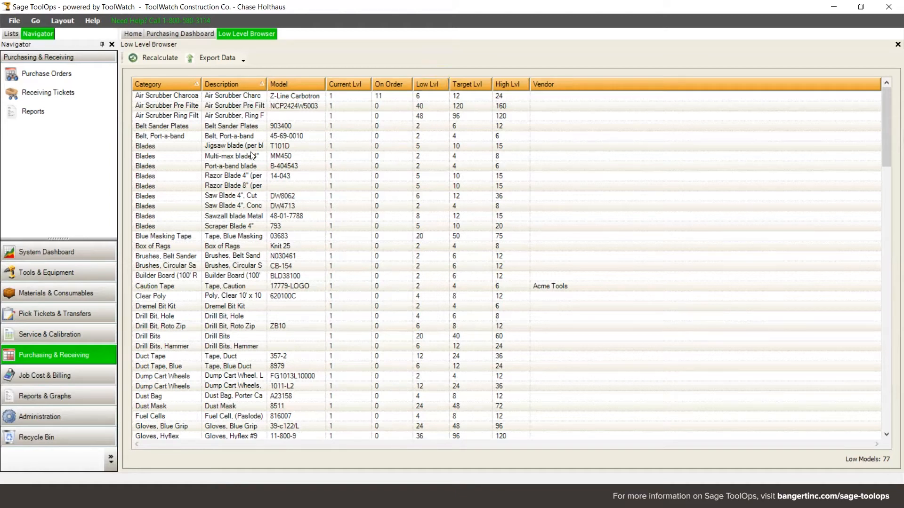
pyautogui.moveTo(233, 235)
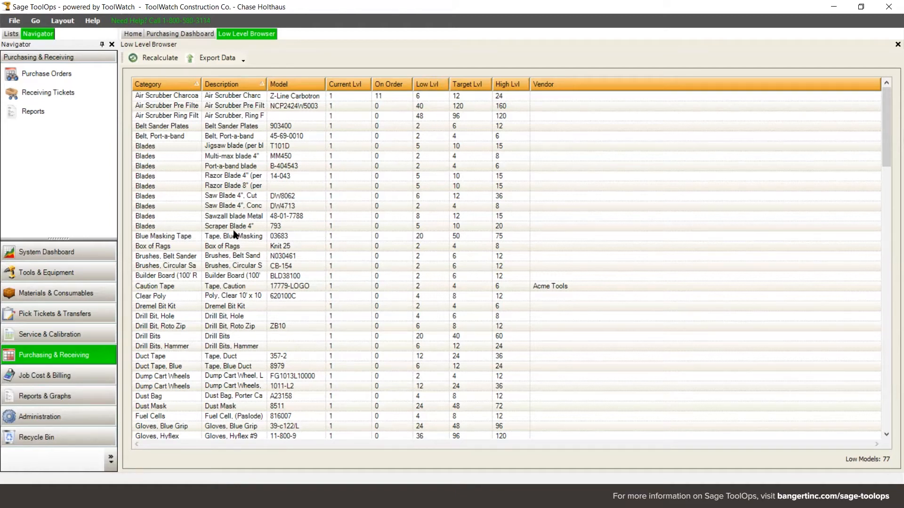
# Step: Select the Scraper Blade 4" row in the low-level list
pyautogui.click(229, 226)
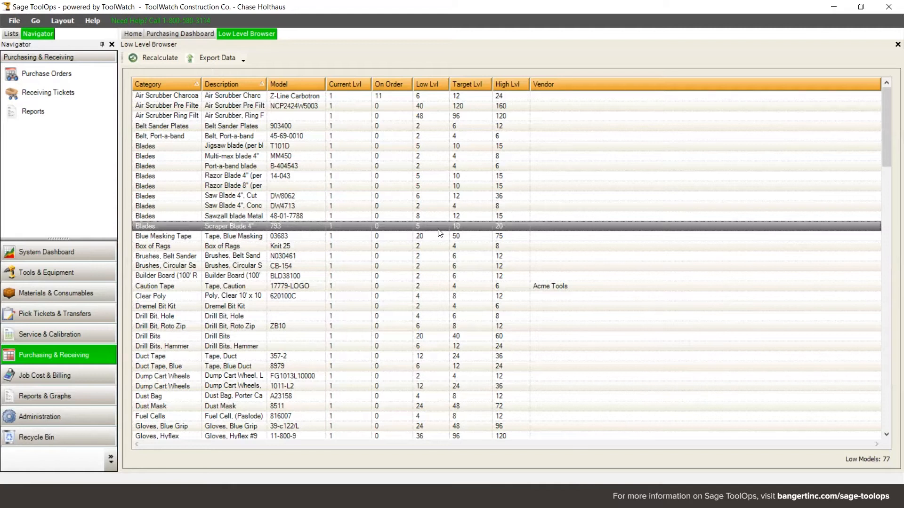
pyautogui.moveTo(428, 232)
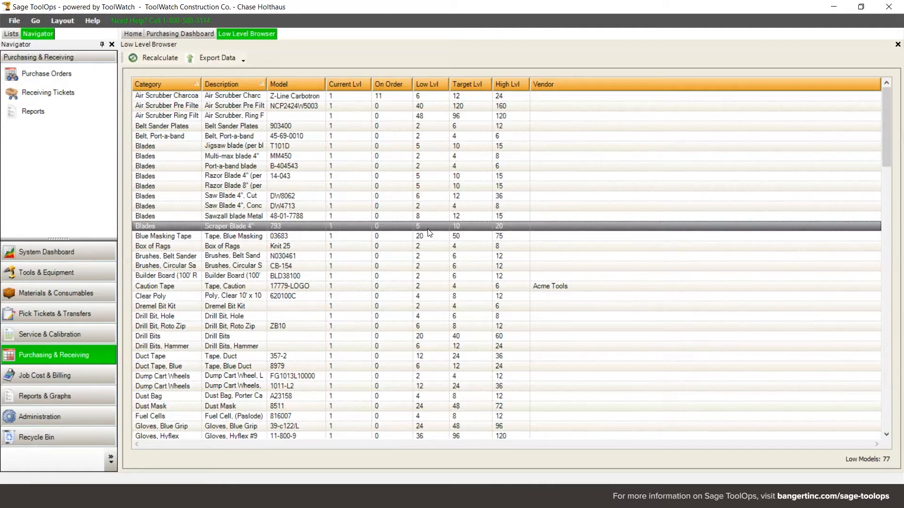
pyautogui.moveTo(459, 229)
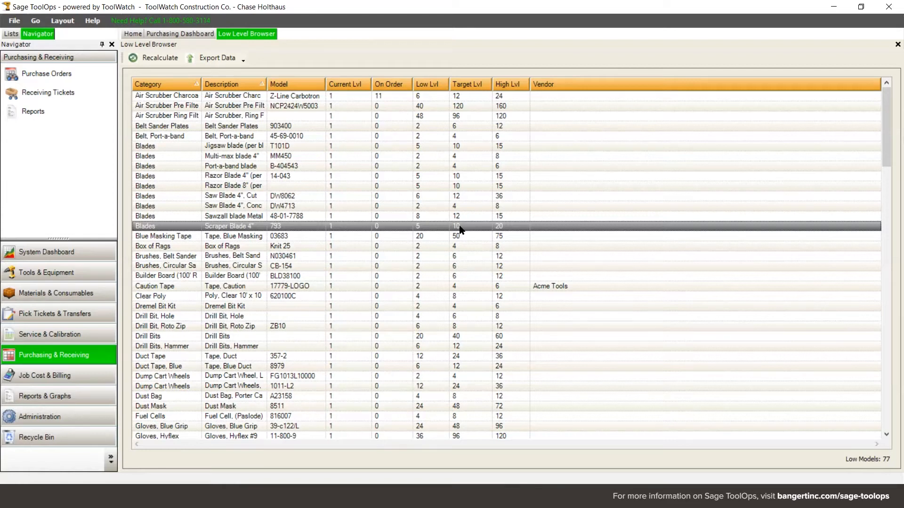
pyautogui.moveTo(502, 231)
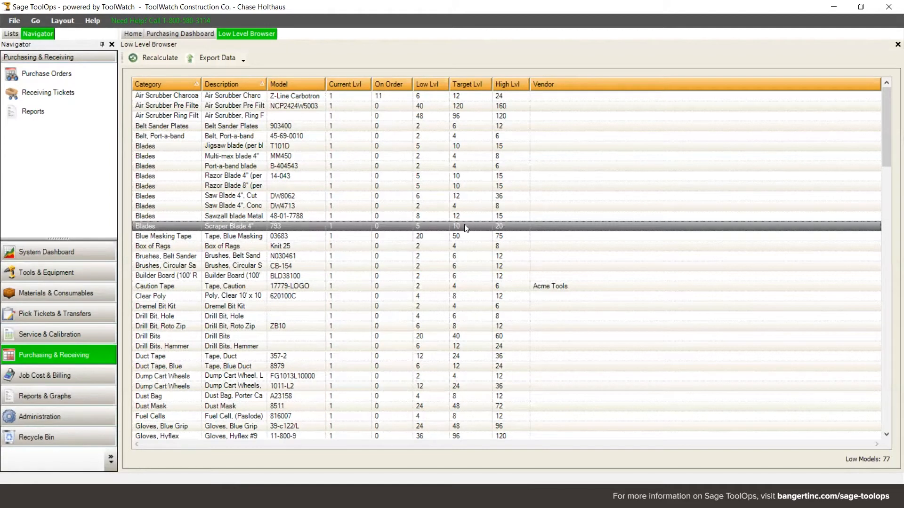
pyautogui.moveTo(431, 232)
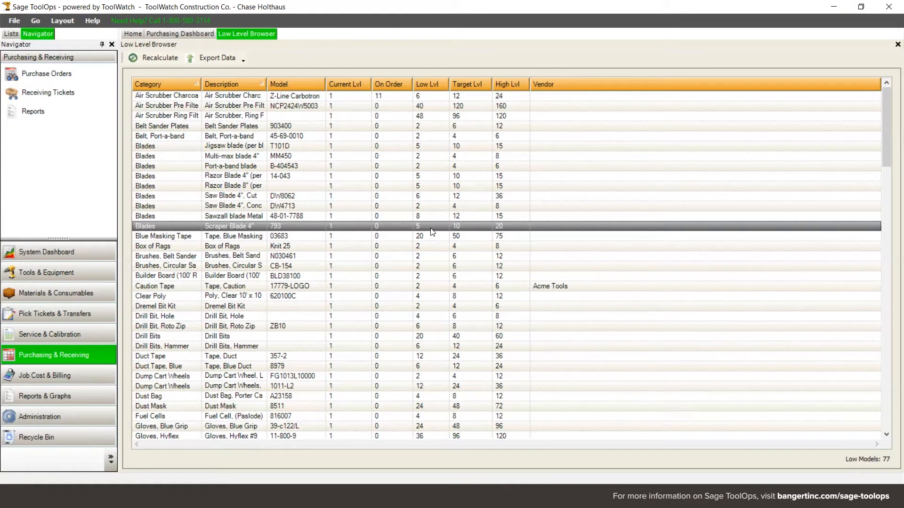
pyautogui.moveTo(347, 227)
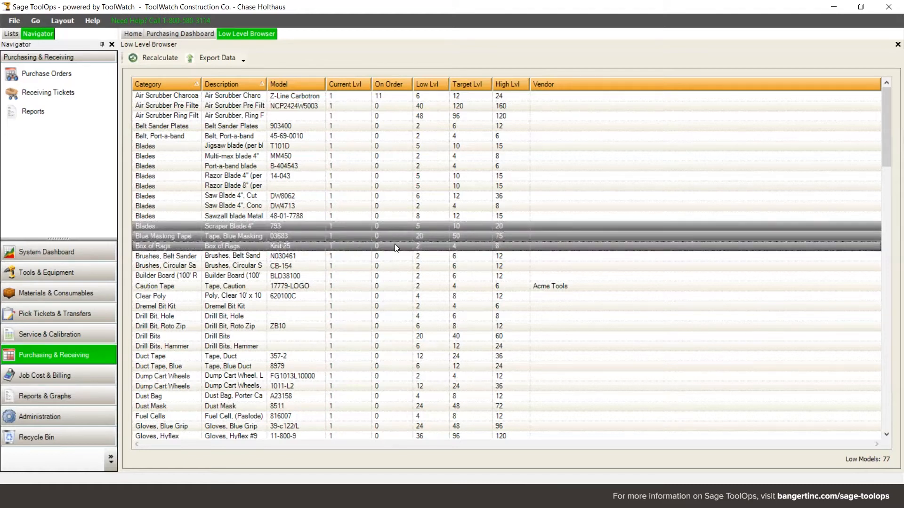
# Step: Create purchase order 717 from the selected low-level items via the right-click menu
pyautogui.rightClick(396, 247)
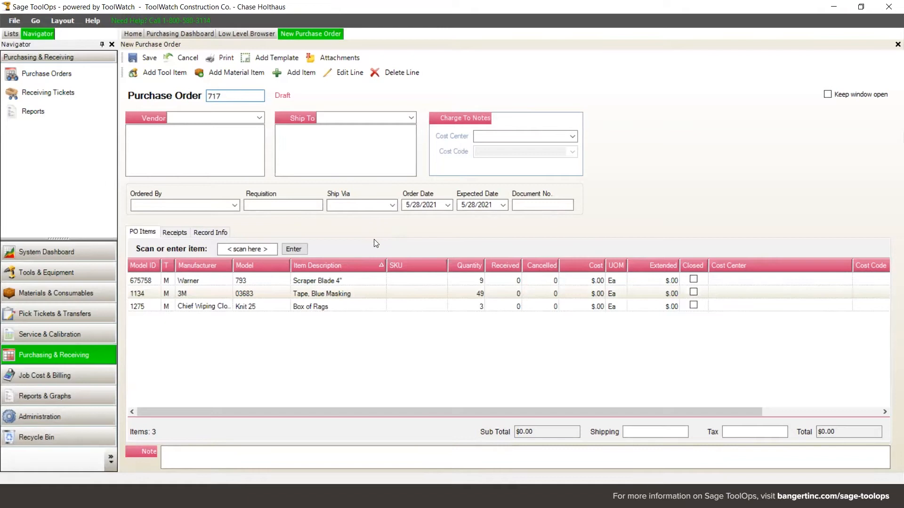
pyautogui.moveTo(375, 226)
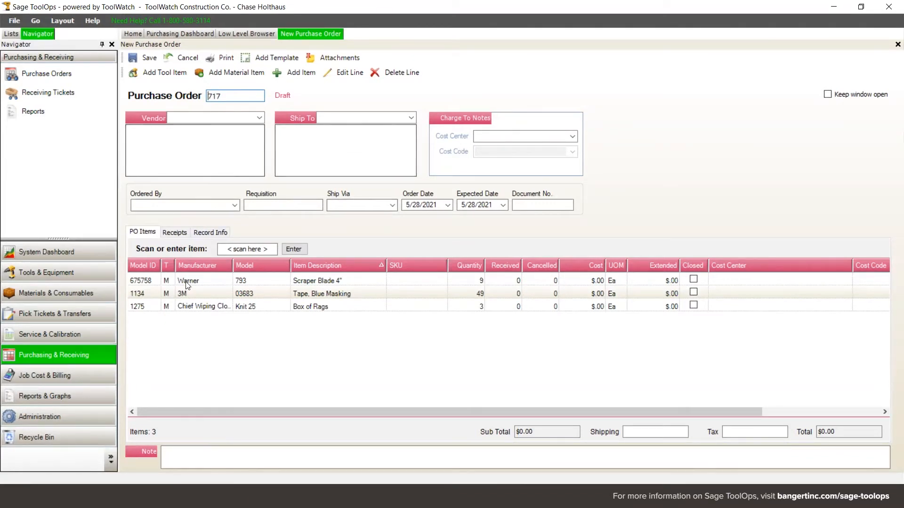
pyautogui.moveTo(214, 296)
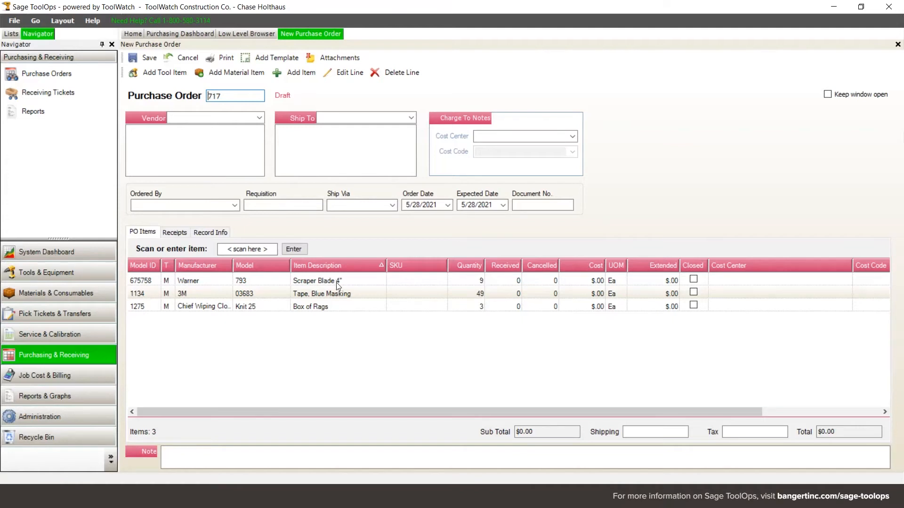
pyautogui.moveTo(347, 283)
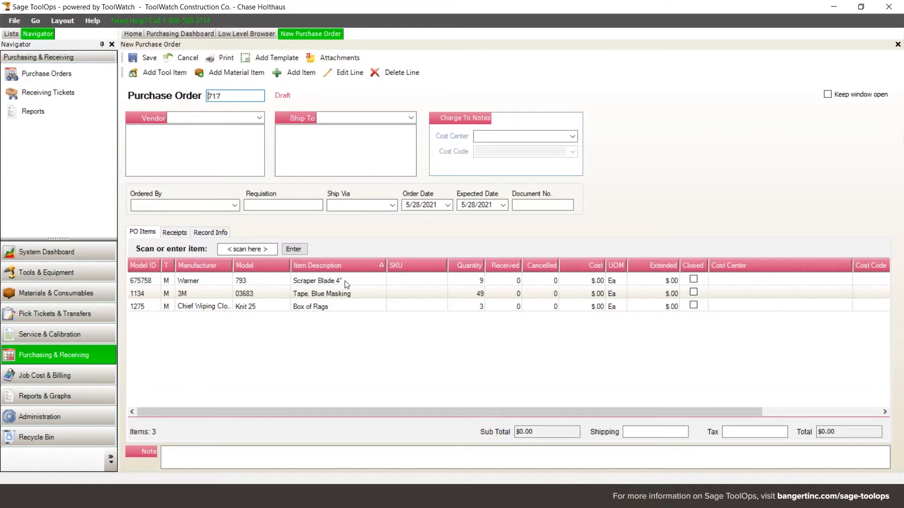
pyautogui.click(467, 280)
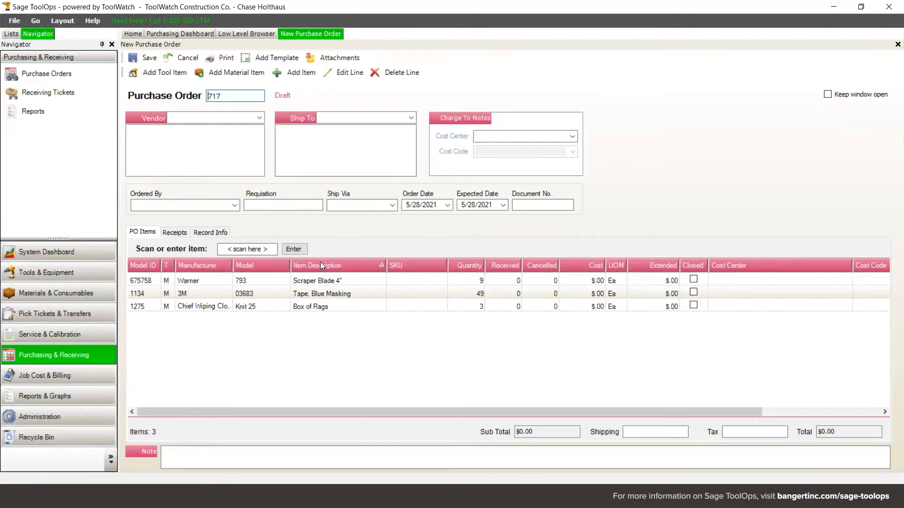
# Step: Choose Home Depot from the Vendors list as the vendor on PO 717
pyautogui.click(258, 117)
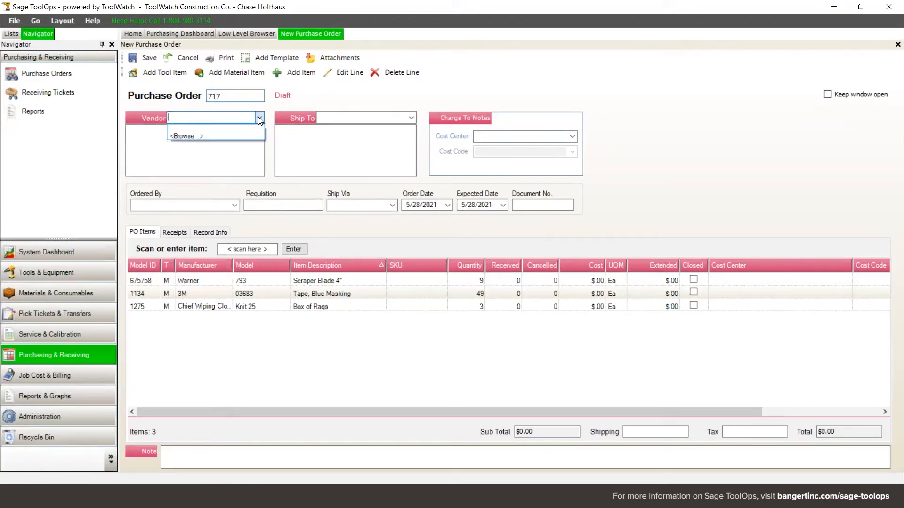
pyautogui.click(186, 136)
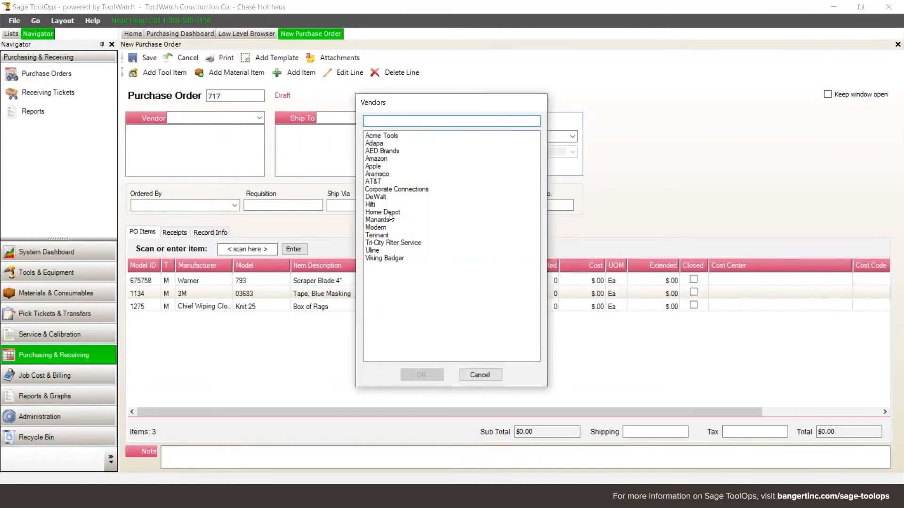
pyautogui.click(383, 212)
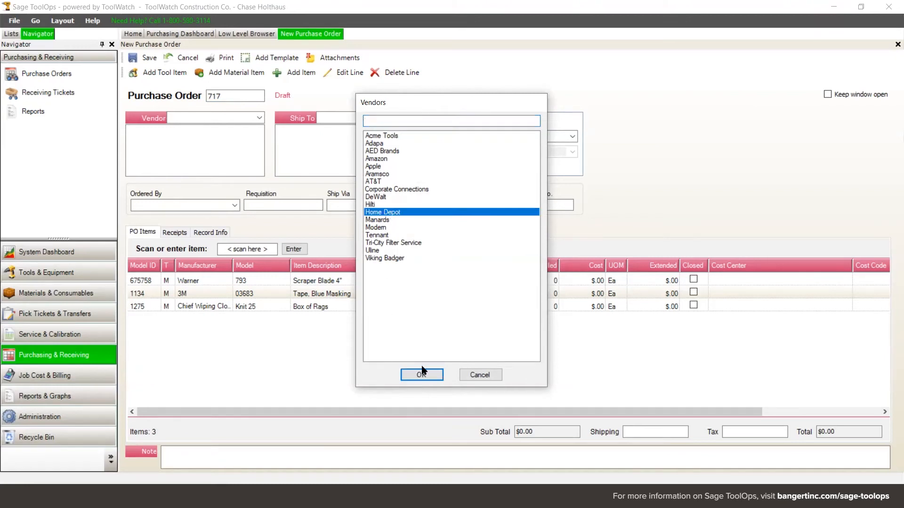
pyautogui.click(422, 375)
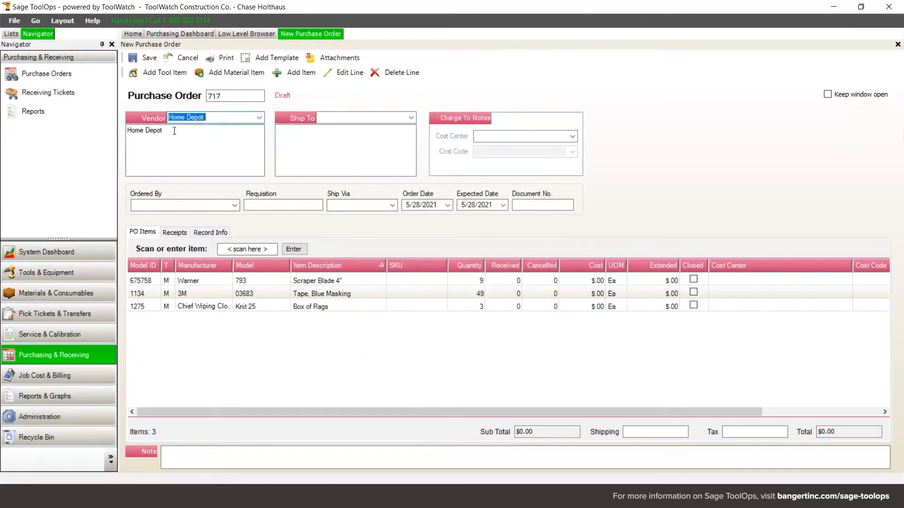
pyautogui.moveTo(170, 158)
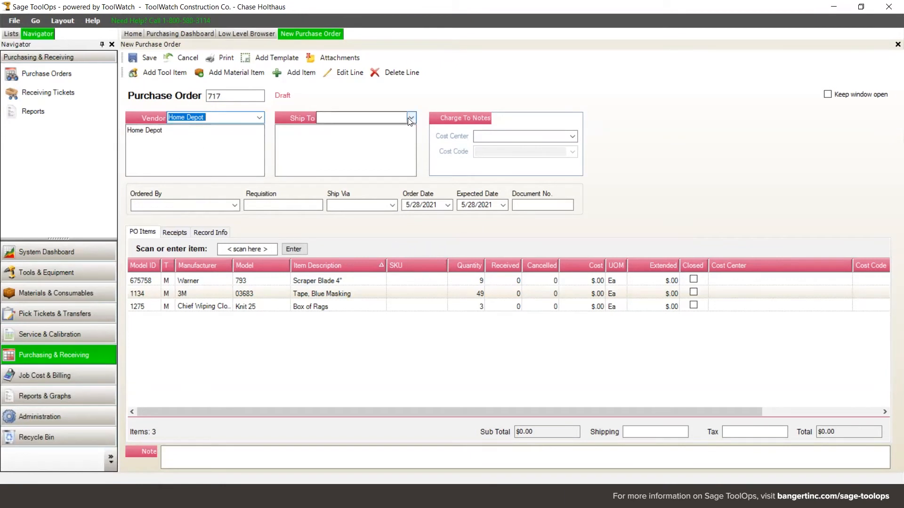
# Step: Choose Boston Warehouse from Stock Locations as the ship-to on PO 717
pyautogui.click(411, 118)
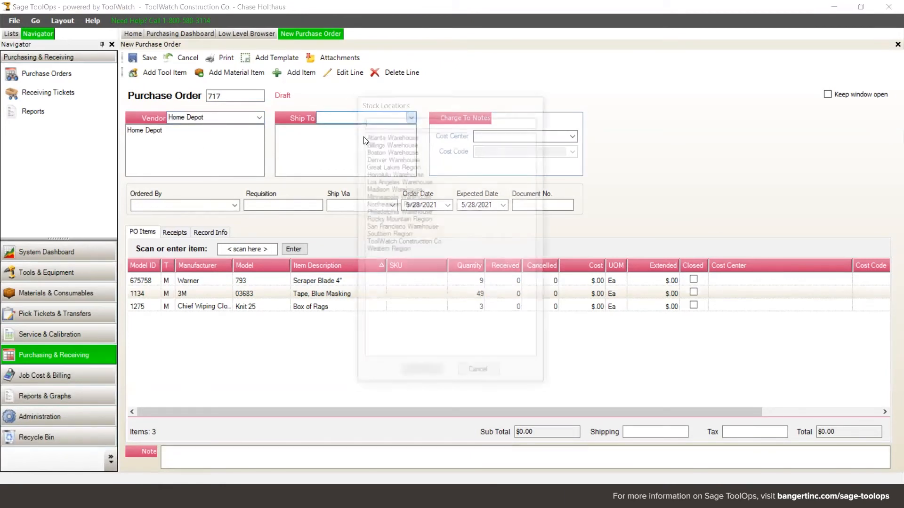
pyautogui.click(410, 118)
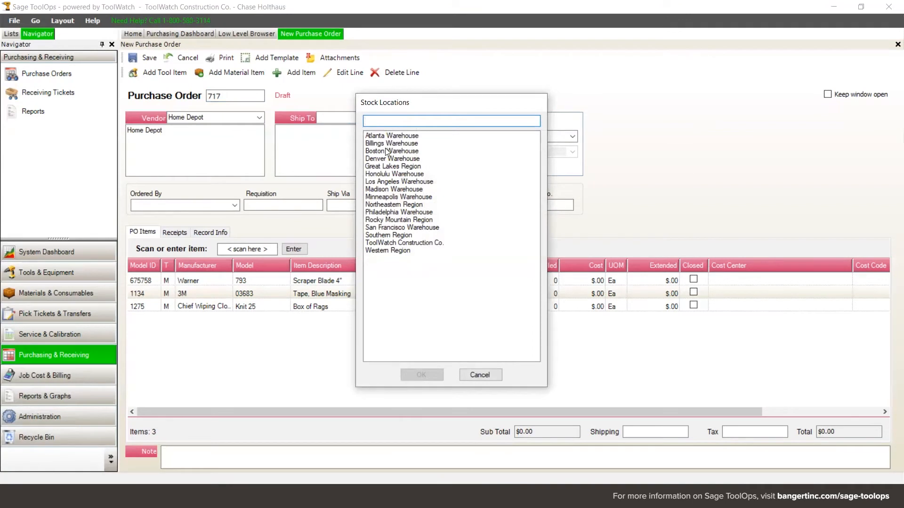
pyautogui.click(391, 150)
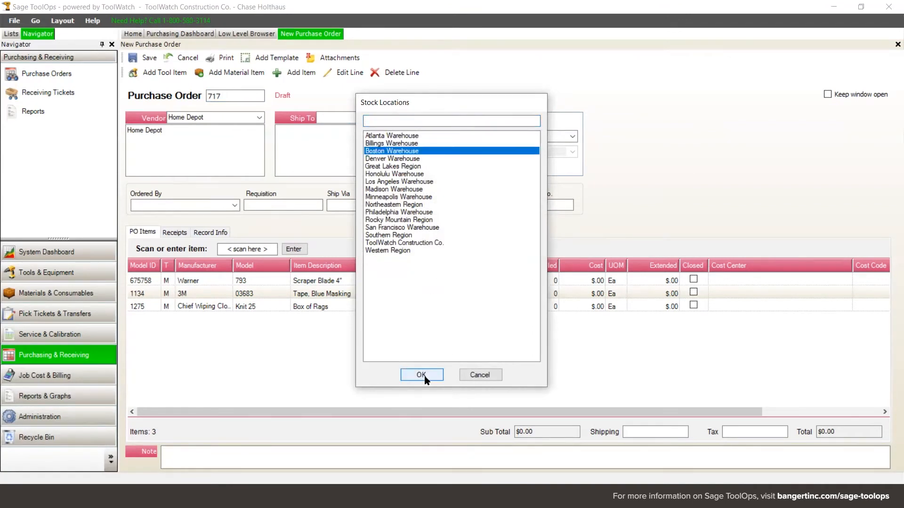
pyautogui.click(422, 375)
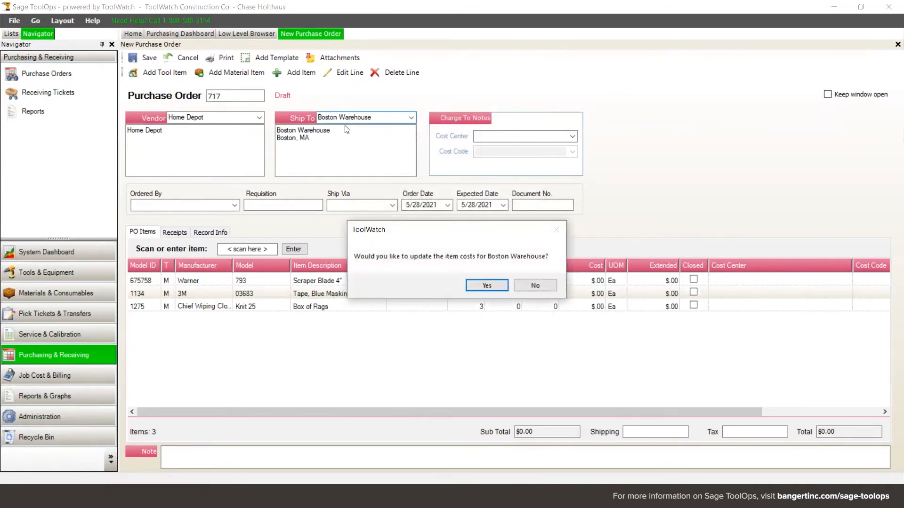
pyautogui.moveTo(327, 148)
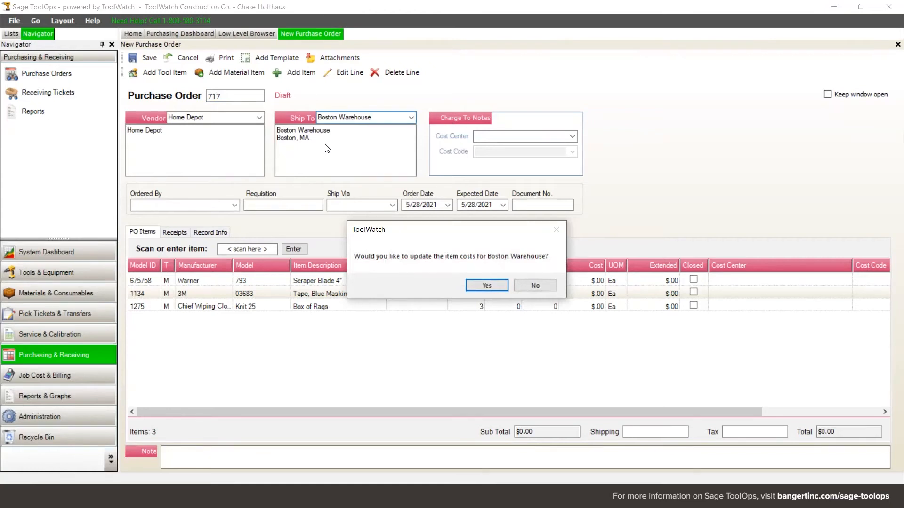
pyautogui.moveTo(540, 264)
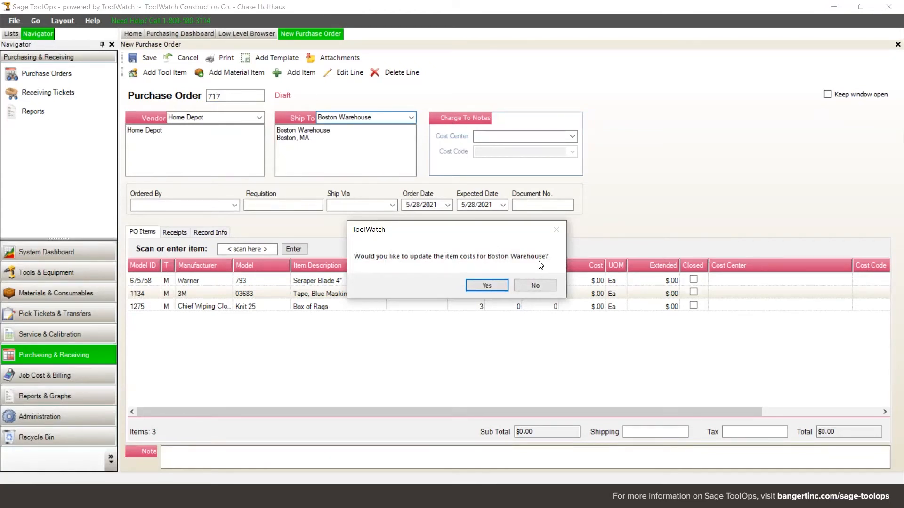
pyautogui.moveTo(510, 262)
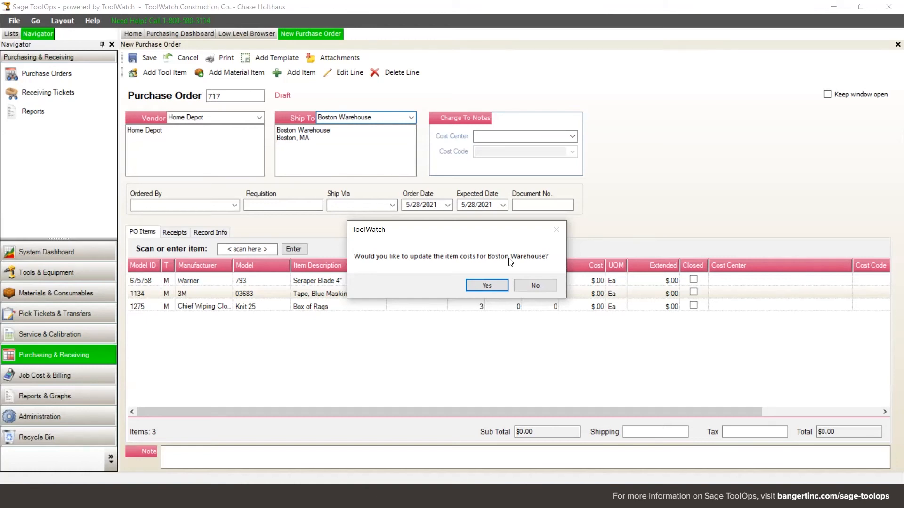
# Step: Accept updating item costs for Boston Warehouse, bringing the order total to $514.39
pyautogui.click(486, 285)
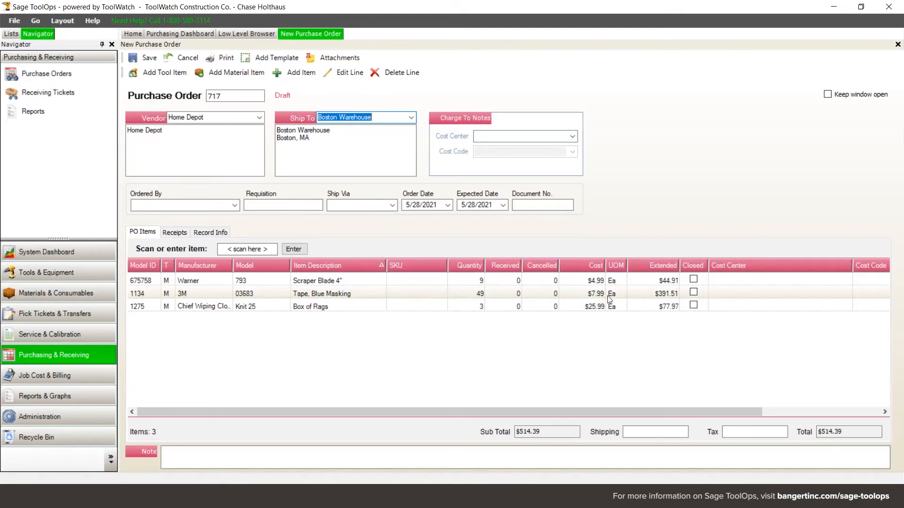
pyautogui.moveTo(625, 297)
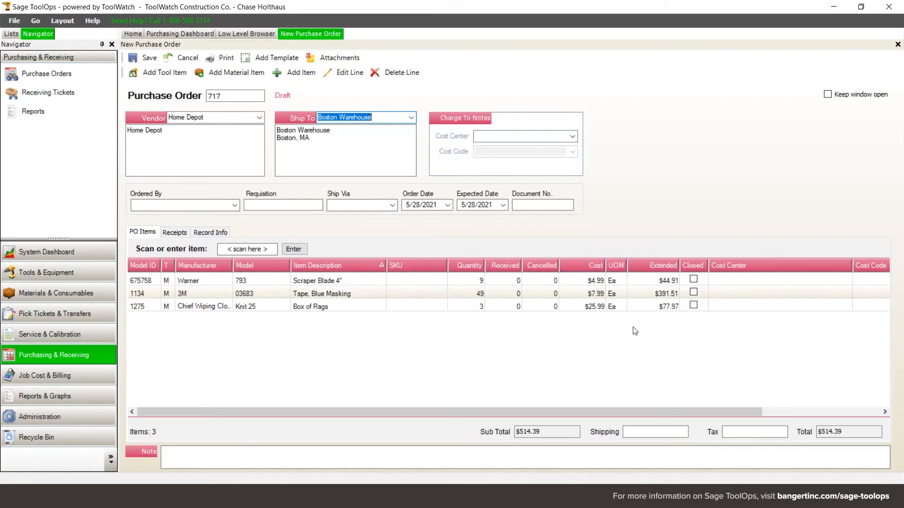
pyautogui.moveTo(540, 312)
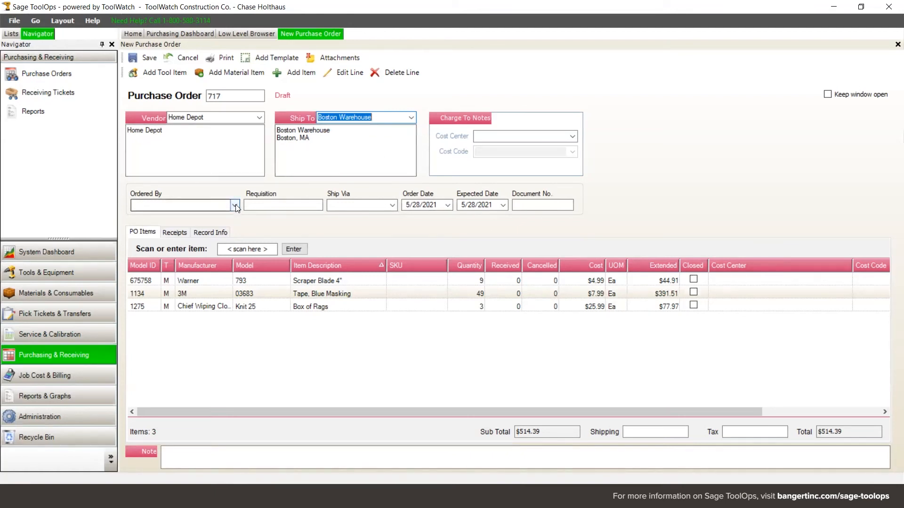
pyautogui.click(235, 206)
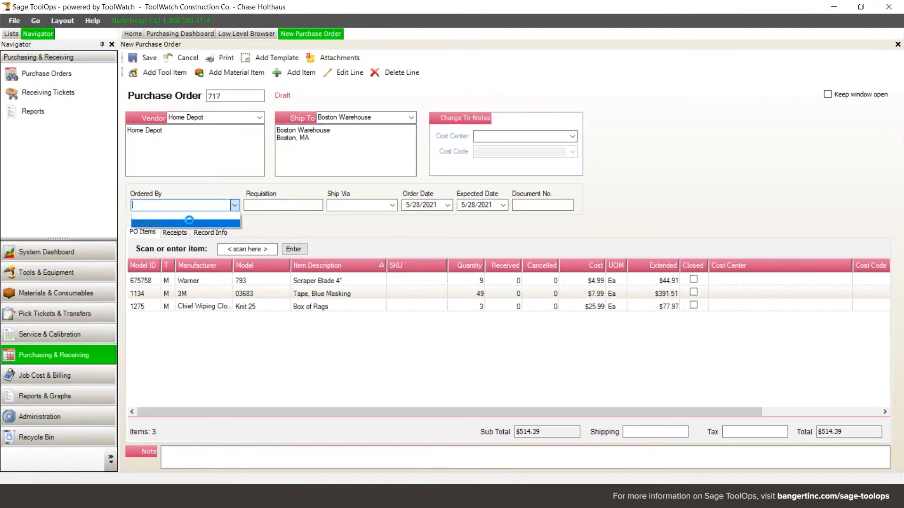
pyautogui.click(233, 206)
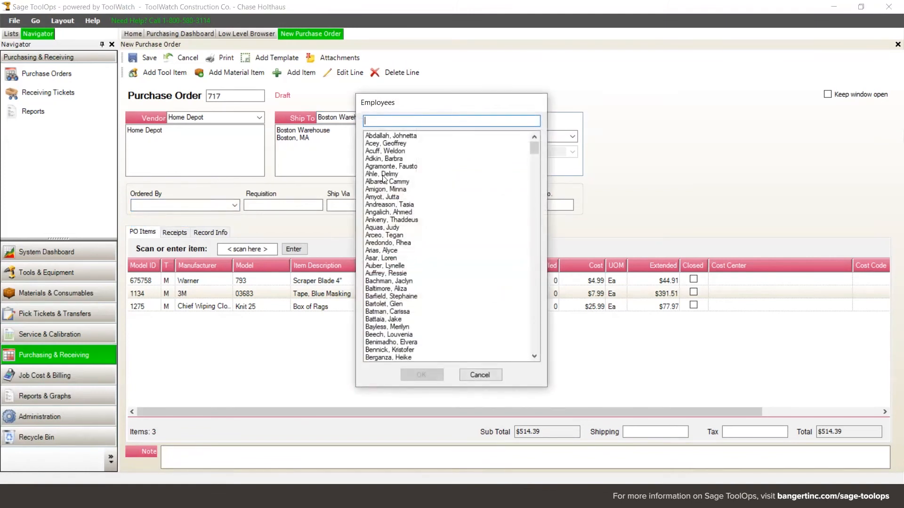
pyautogui.click(386, 143)
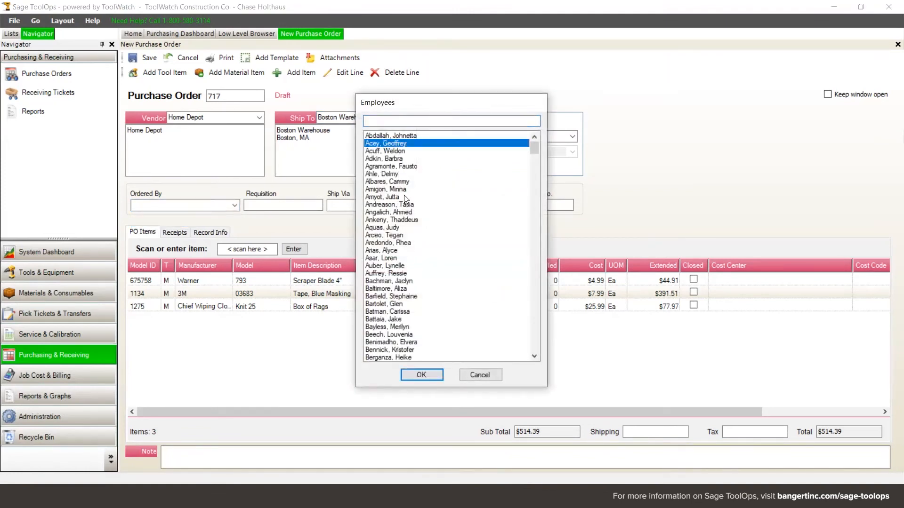
pyautogui.click(422, 374)
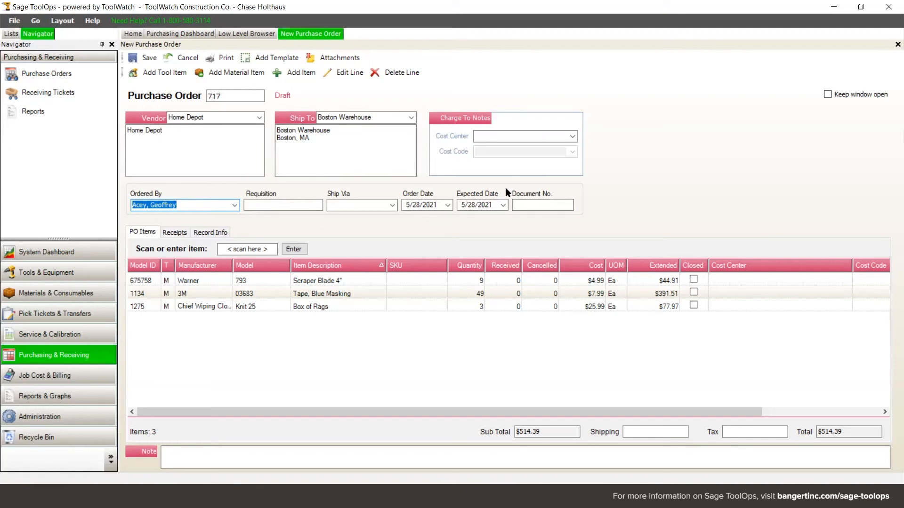
pyautogui.moveTo(570, 286)
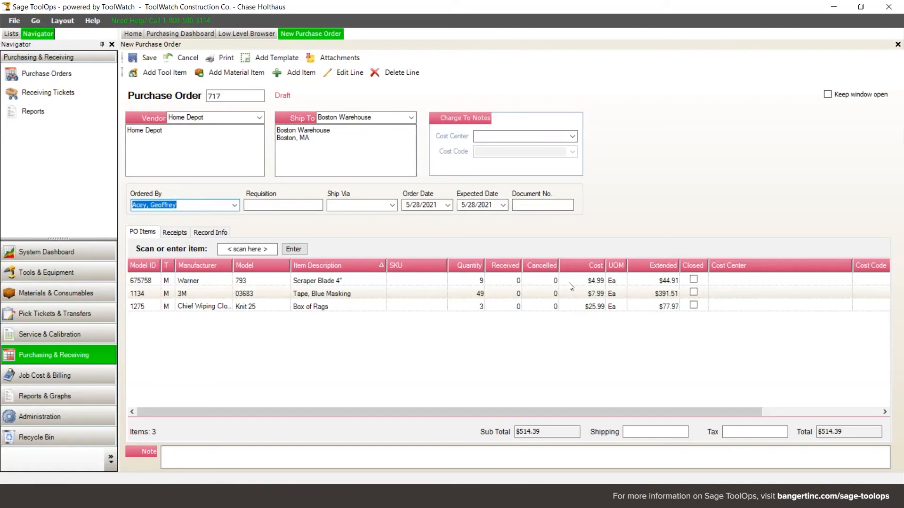
pyautogui.moveTo(273, 107)
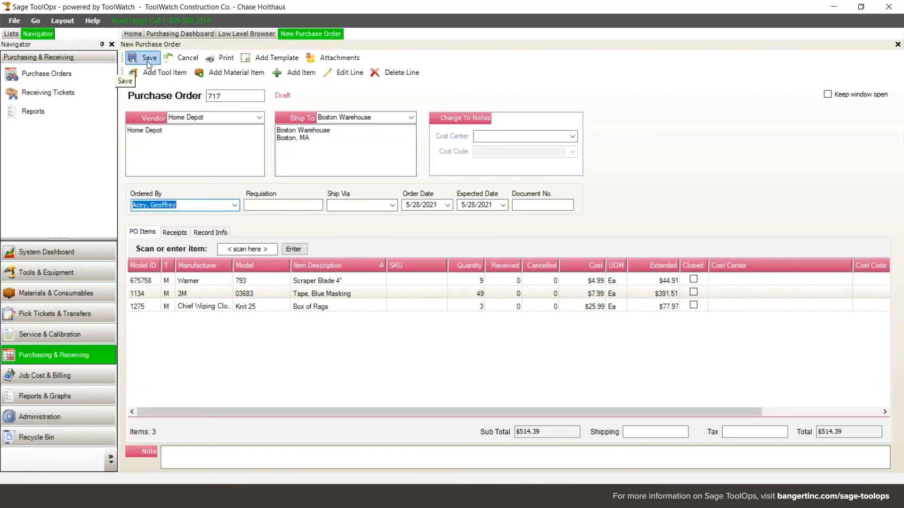
# Step: Save PO 717 as a draft, answering No to marking it ready for purchase
pyautogui.click(149, 58)
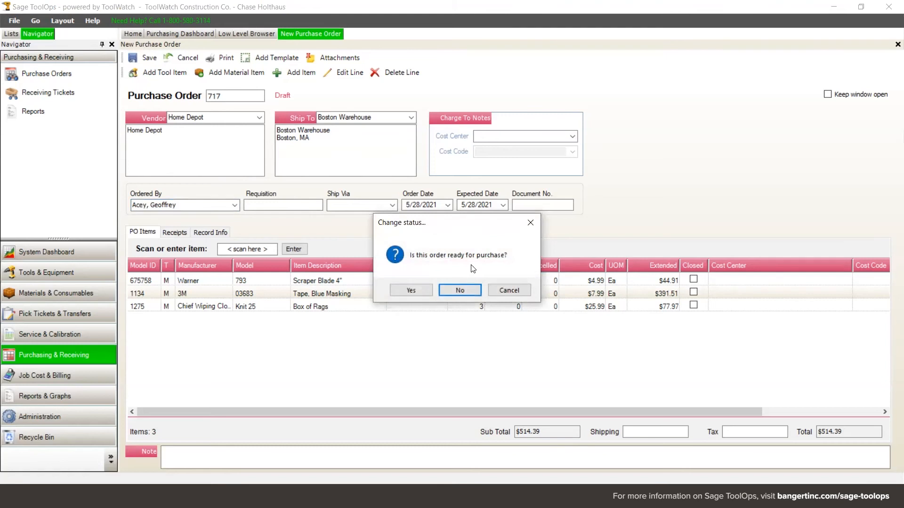
pyautogui.moveTo(478, 263)
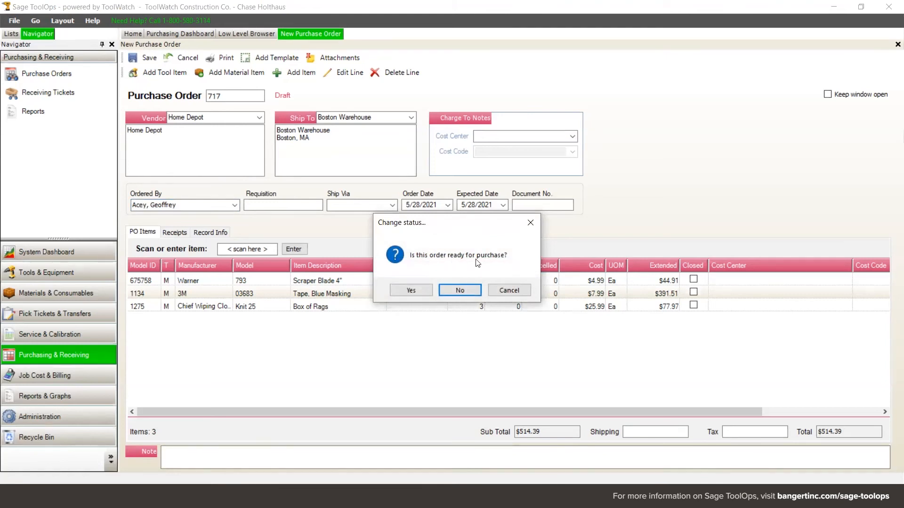
pyautogui.click(459, 290)
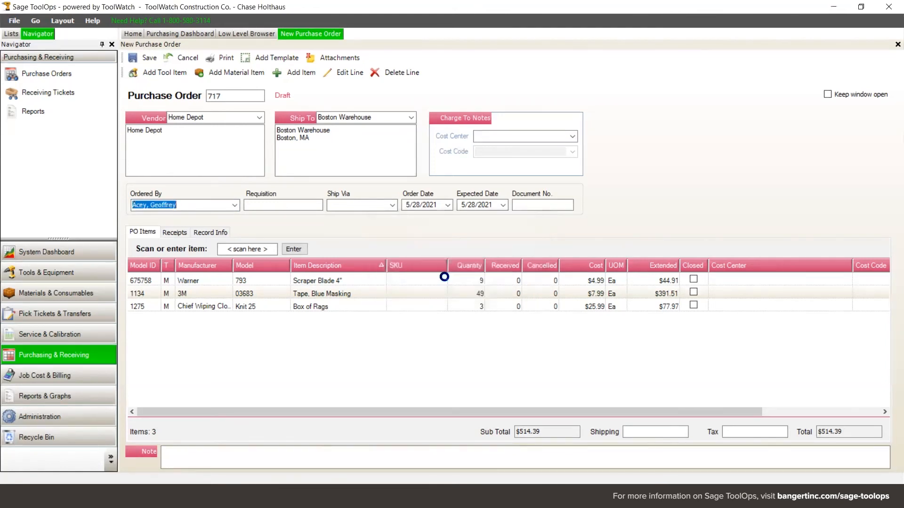
pyautogui.click(246, 34)
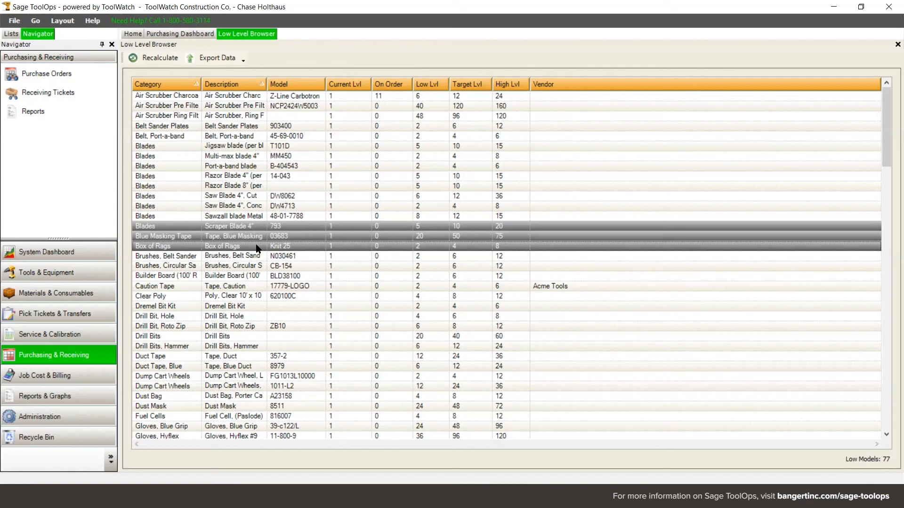
pyautogui.moveTo(307, 232)
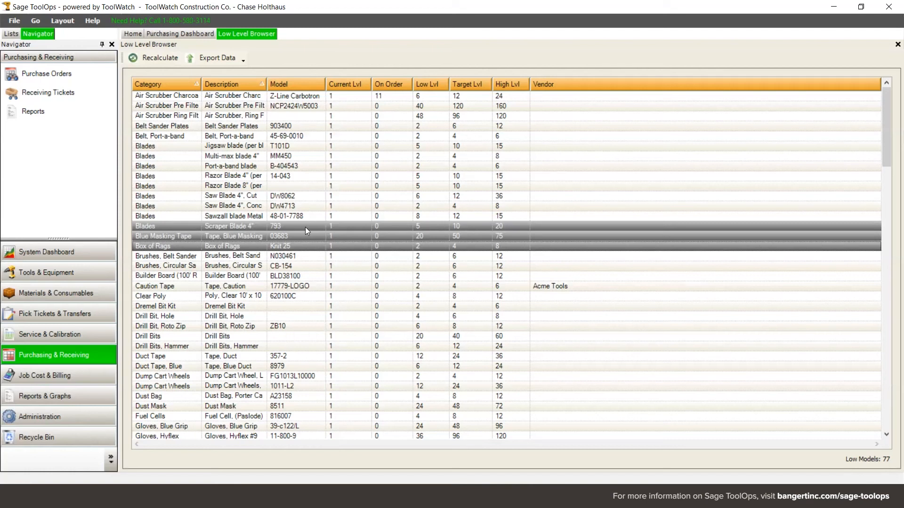
pyautogui.moveTo(304, 235)
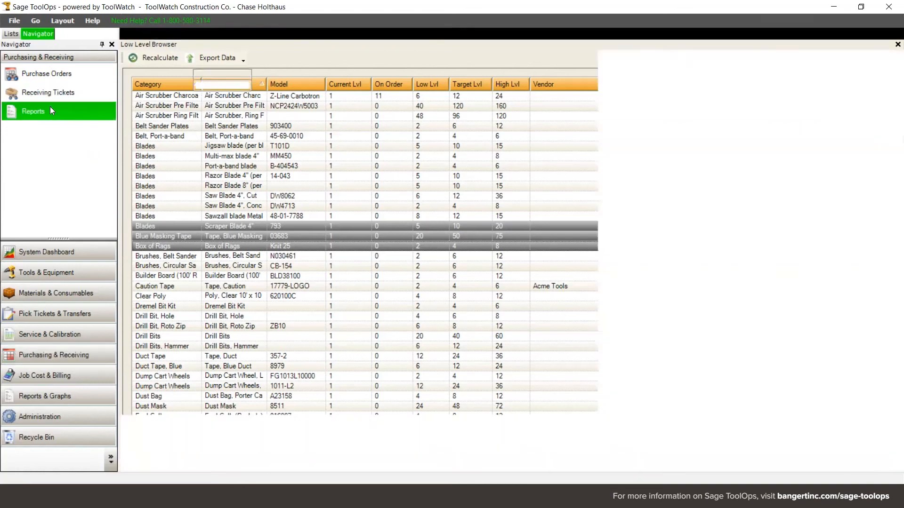
# Step: Open the Receiving Tickets browser under Purchasing & Receiving in the Navigator
pyautogui.click(47, 92)
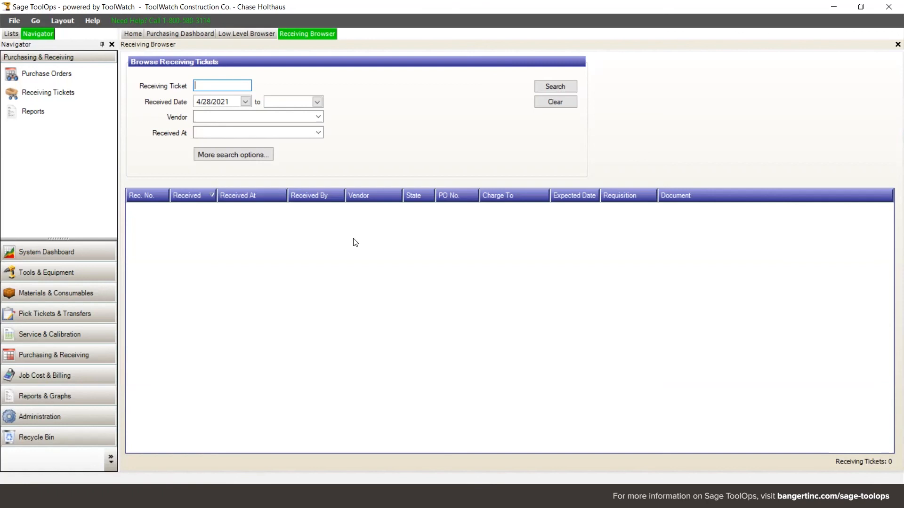
pyautogui.moveTo(483, 367)
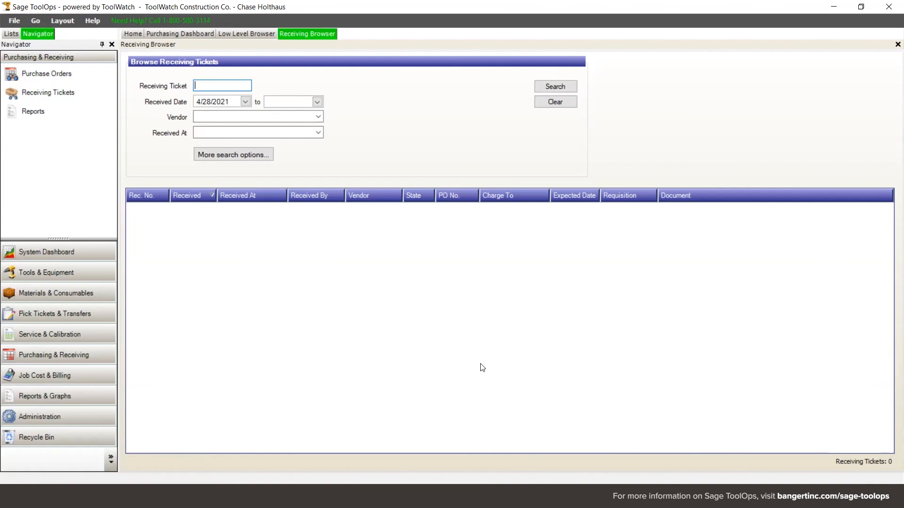